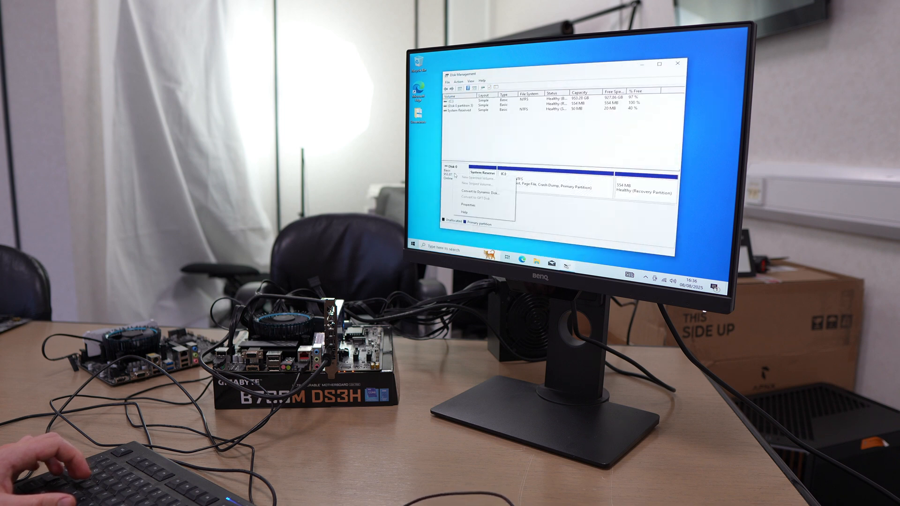
# Run mbr2gpt from Command Prompt to convert Disk 0 to GPT, then check its properties
pyautogui.click(465, 204)
pyautogui.write('snip')
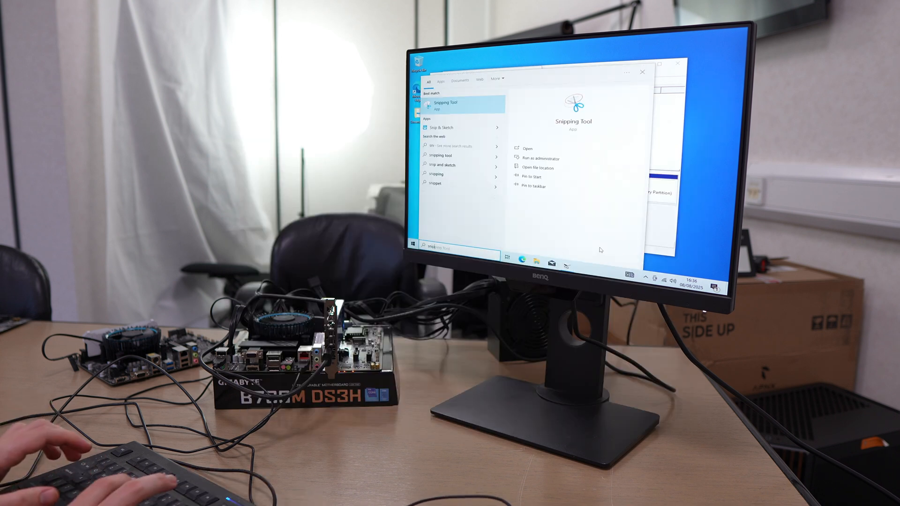
pyautogui.write('cmd')
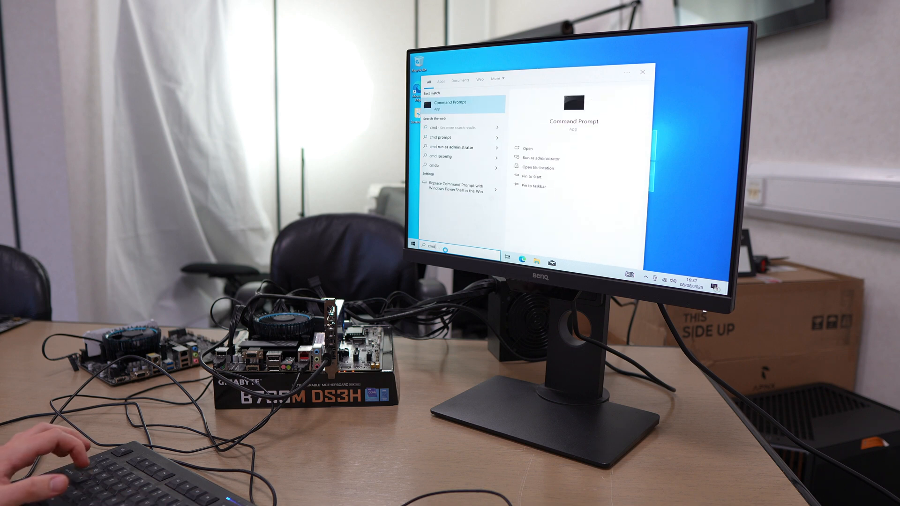
pyautogui.click(539, 158)
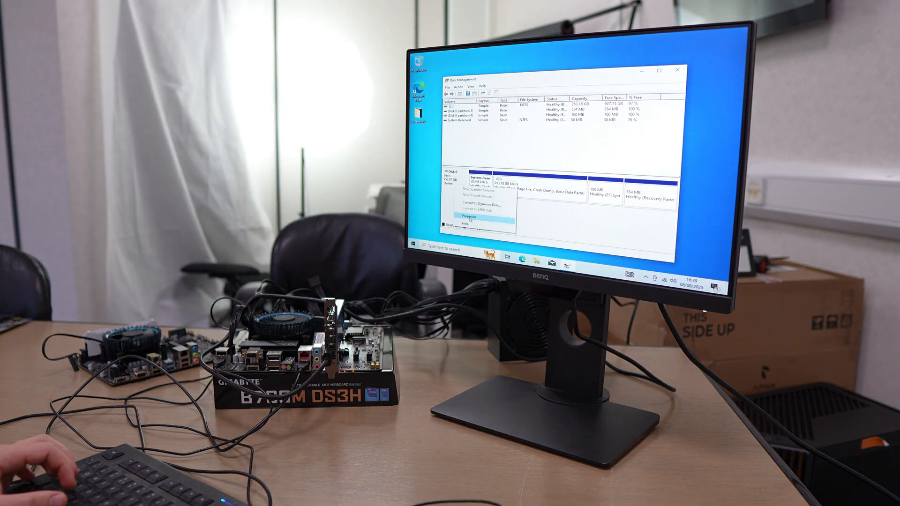
pyautogui.click(467, 217)
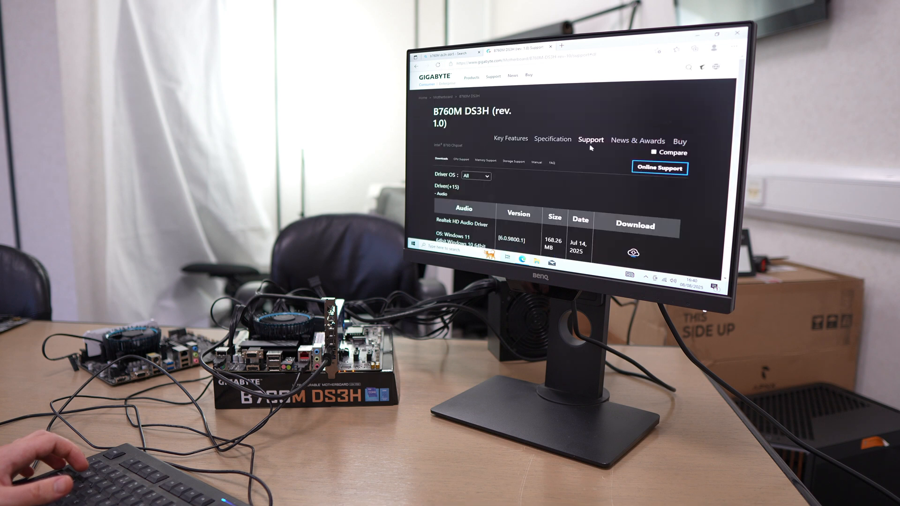
# Download the F21 BIOS file from the B760M DS3H support page's BIOS section
pyautogui.scroll(-3)
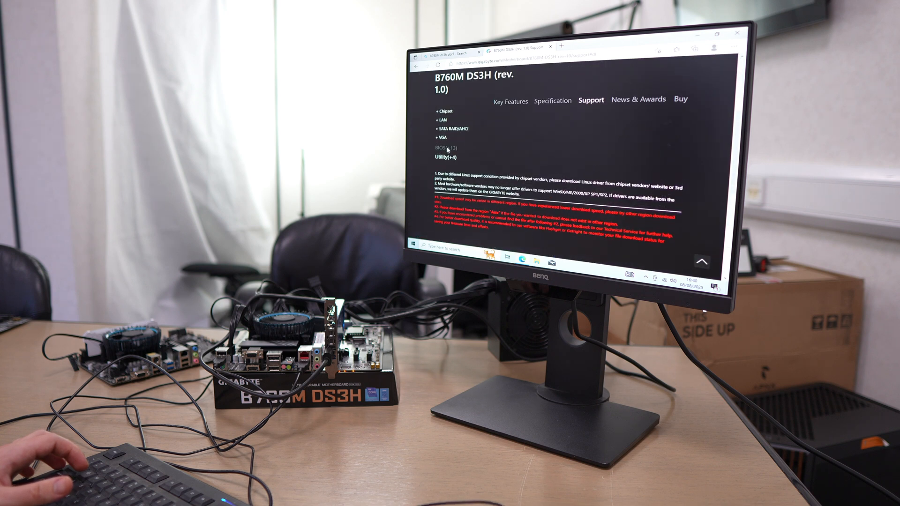
pyautogui.click(443, 148)
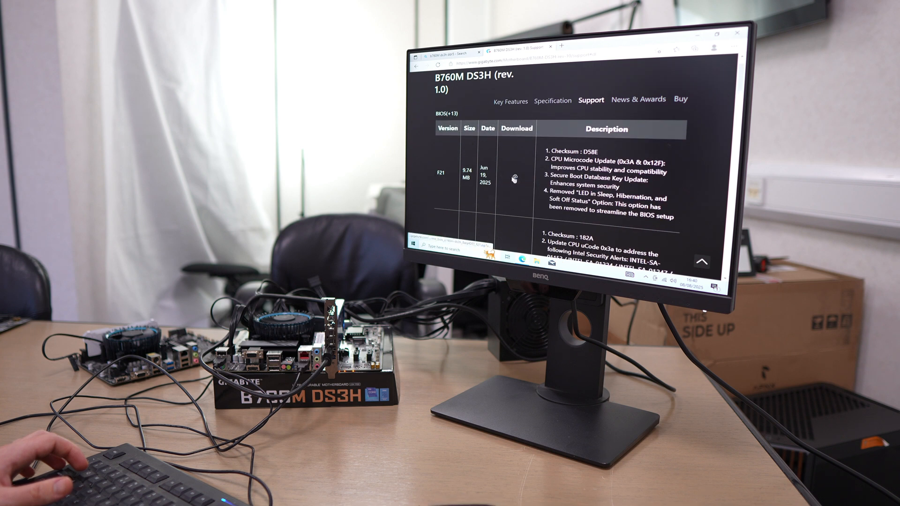
pyautogui.click(515, 178)
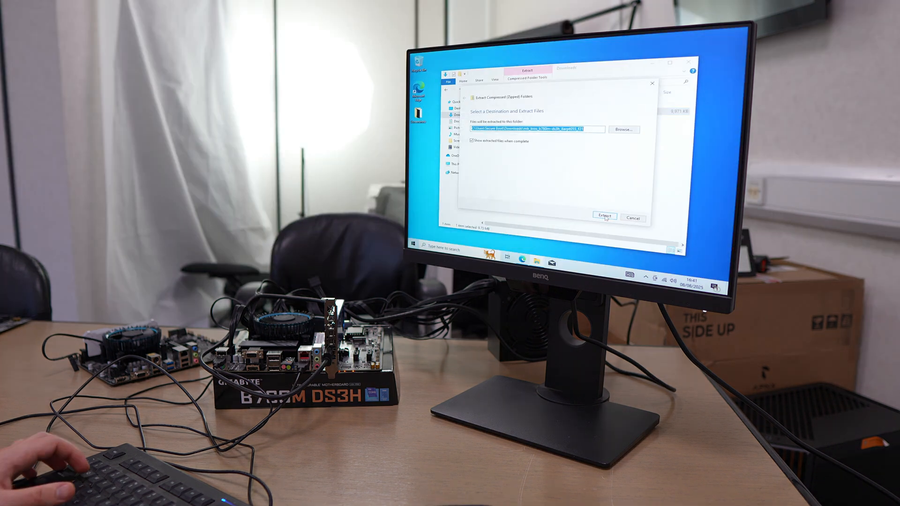
# Extract all files from the downloaded BIOS zip archive
pyautogui.click(604, 216)
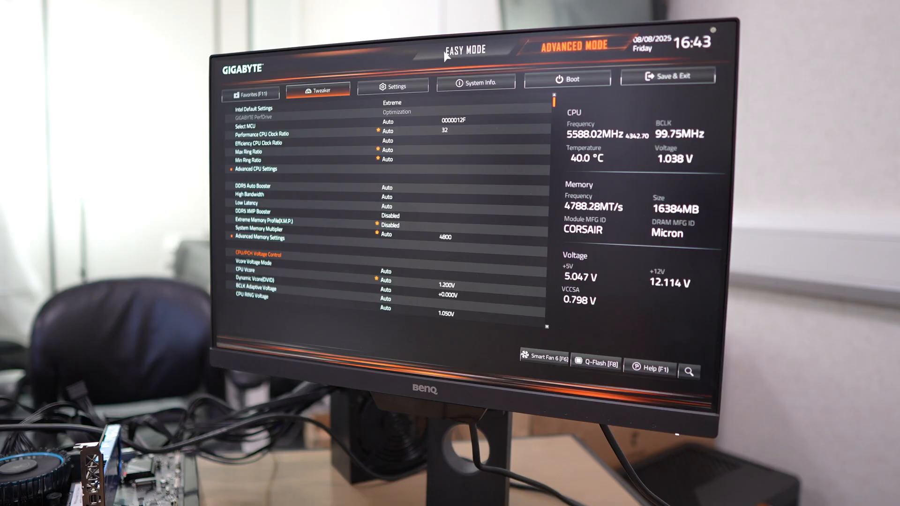
# Use Q-Flash to update the BIOS with B760MDS3H.F21 from the USB drive
pyautogui.click(464, 48)
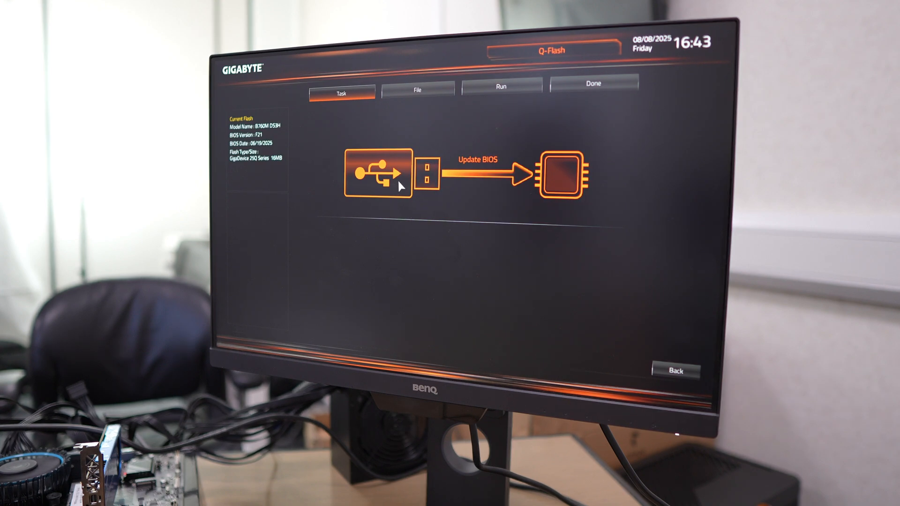
pyautogui.click(418, 91)
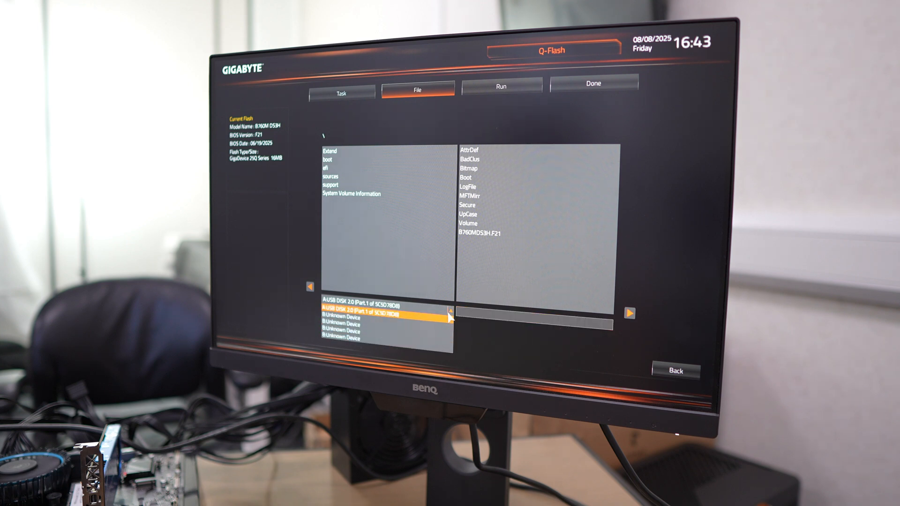
pyautogui.click(484, 234)
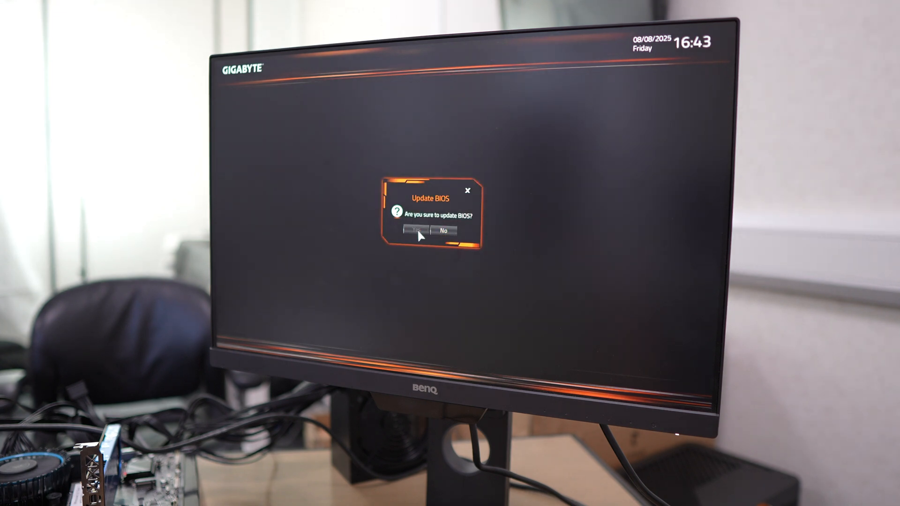
pyautogui.click(413, 231)
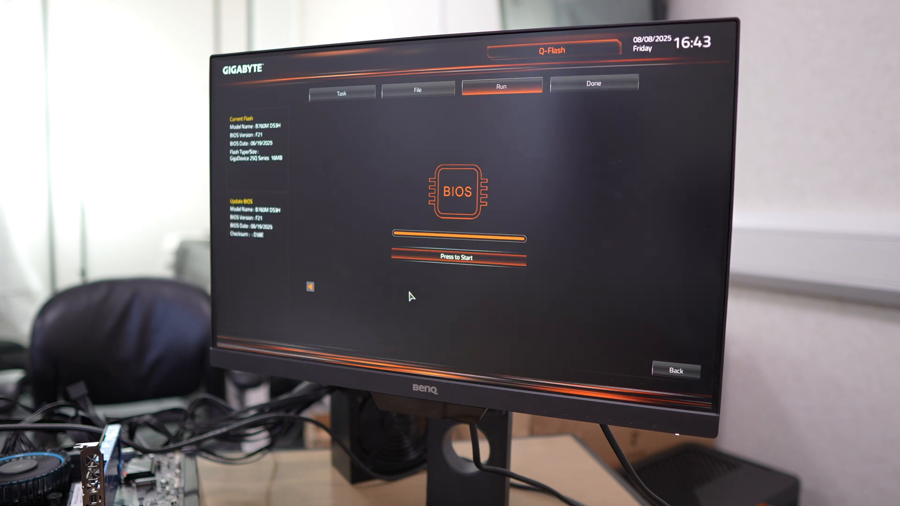
pyautogui.click(456, 257)
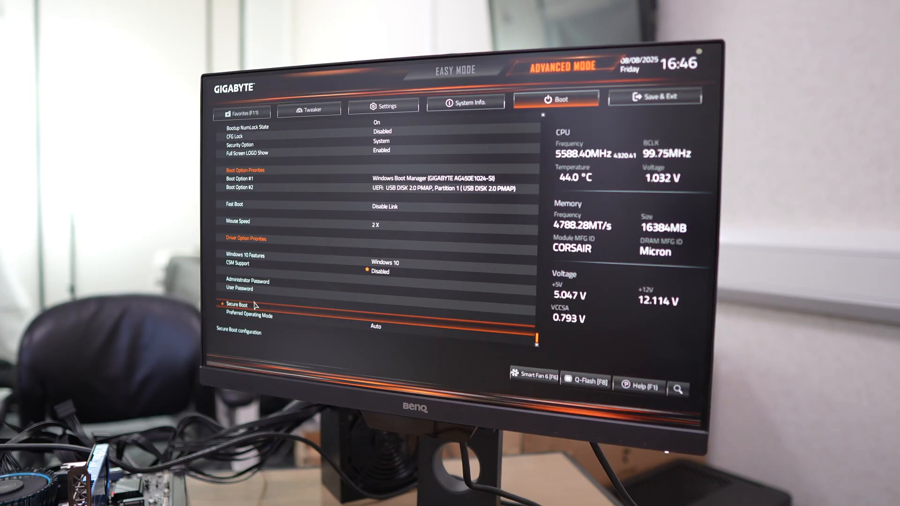
# Enable Secure Boot in Custom mode and install the factory default keys
pyautogui.click(237, 305)
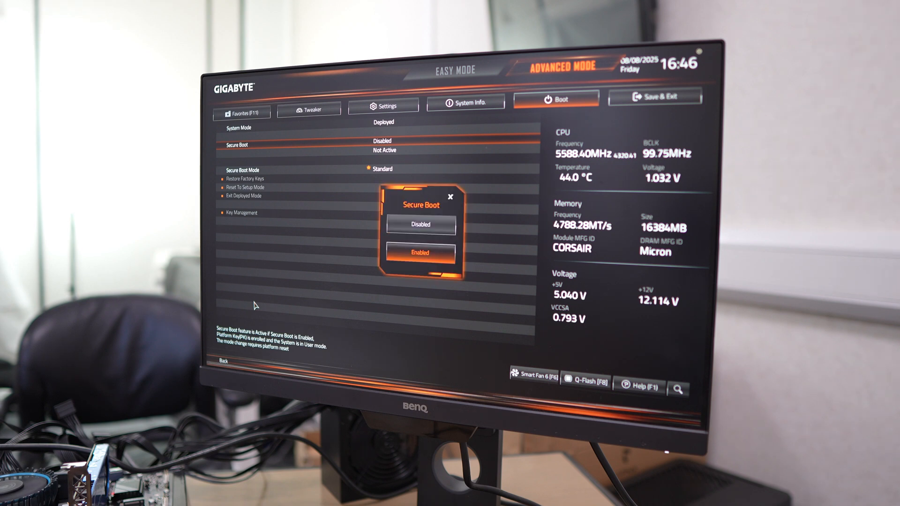
pyautogui.click(420, 252)
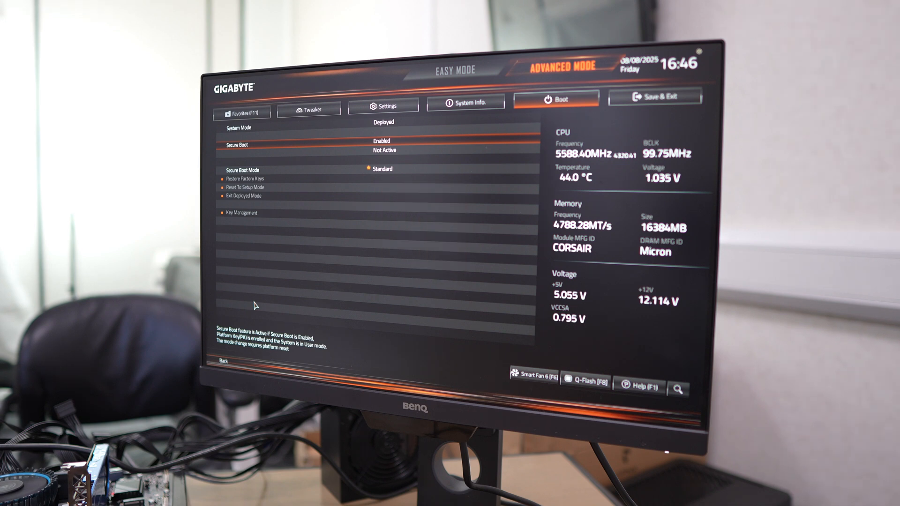
pyautogui.press('Down')
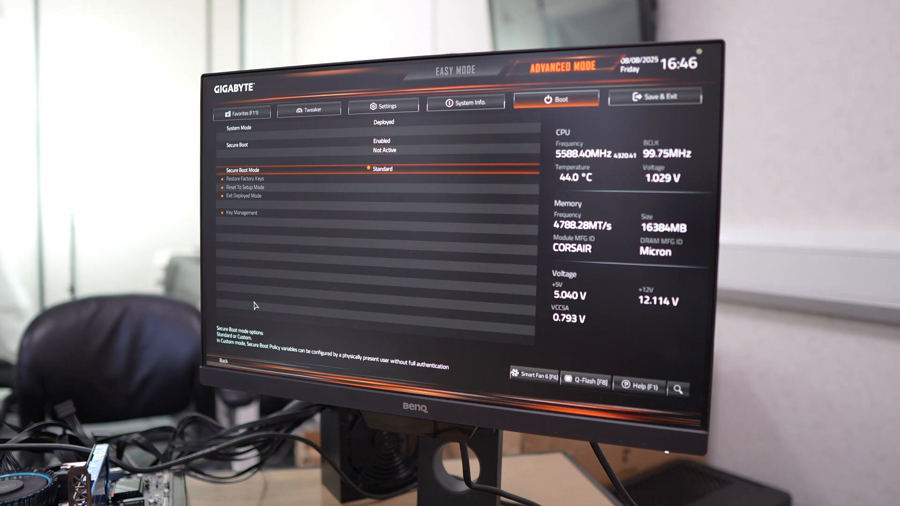
pyautogui.click(396, 169)
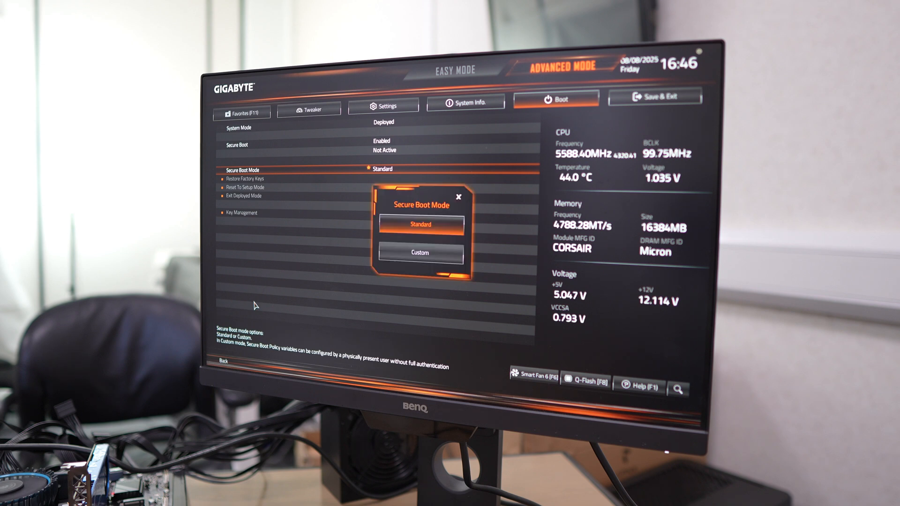
pyautogui.click(420, 253)
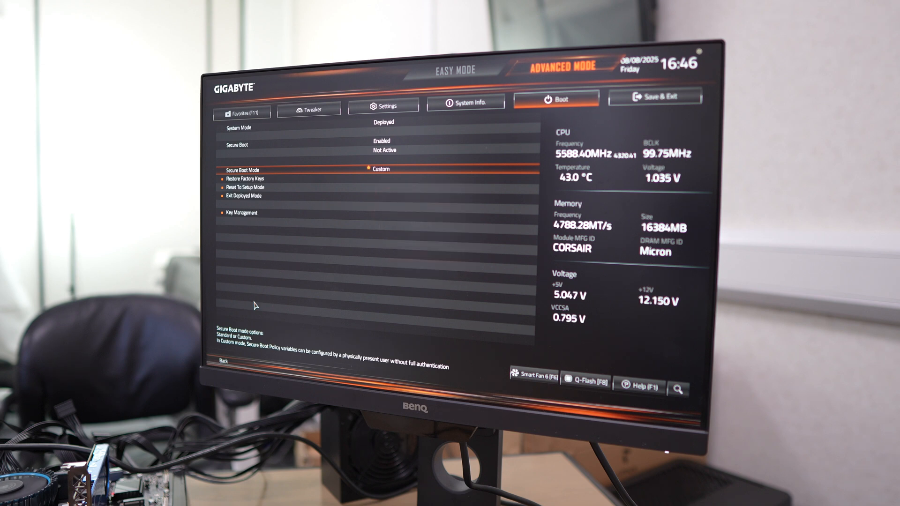
pyautogui.click(246, 178)
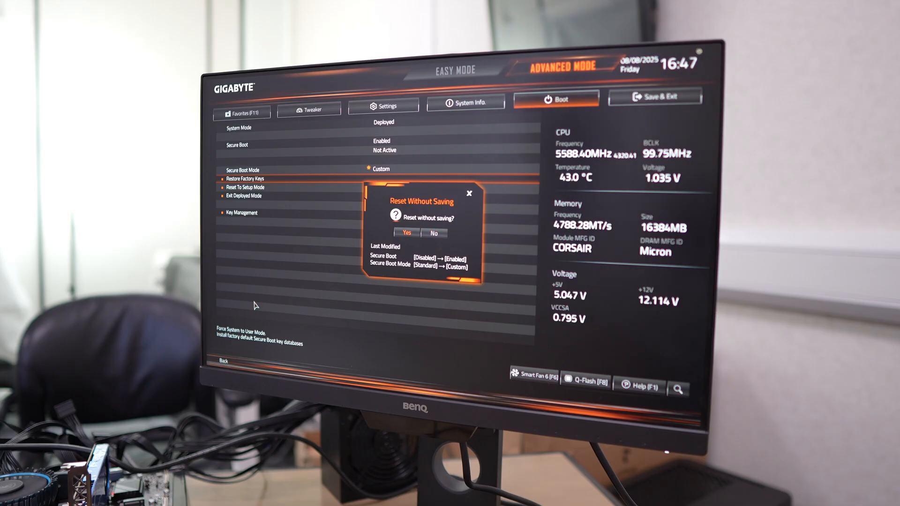
# Save the settings with F10 and restart, then verify Secure Boot State On in msinfo32
pyautogui.click(434, 234)
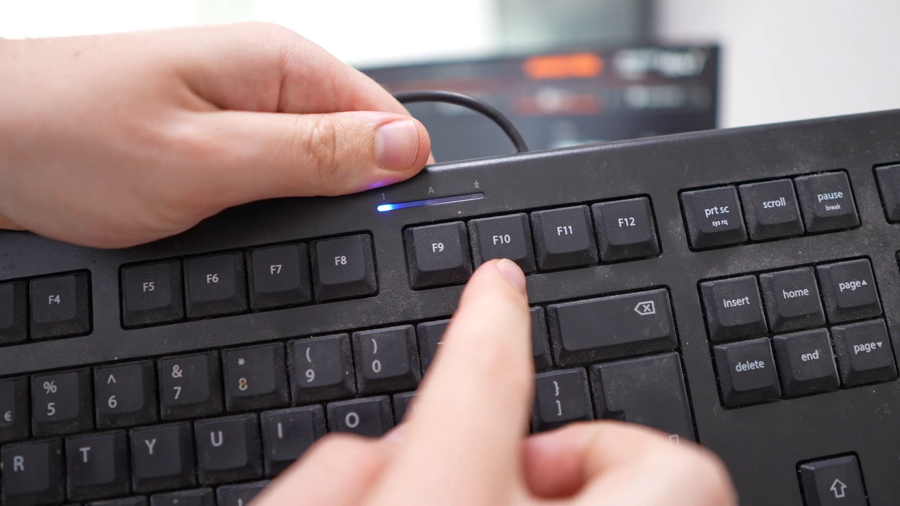
pyautogui.press('F10')
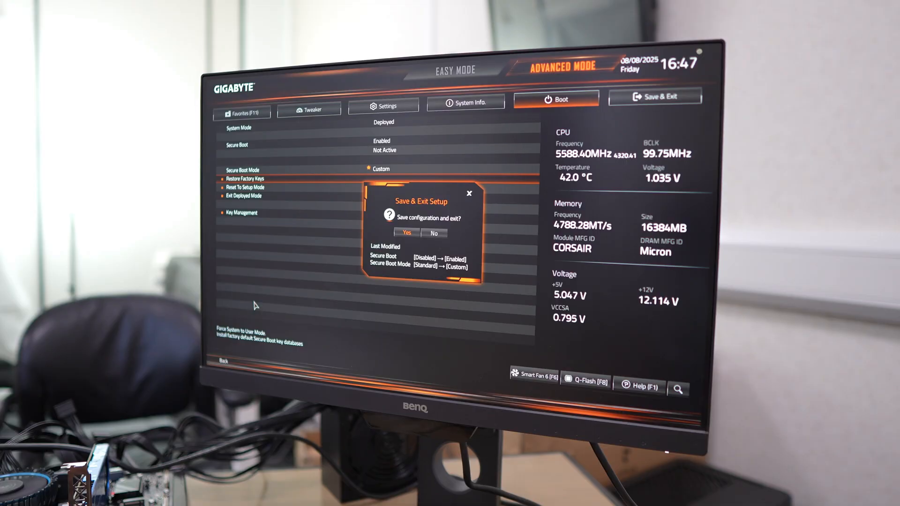
pyautogui.click(406, 233)
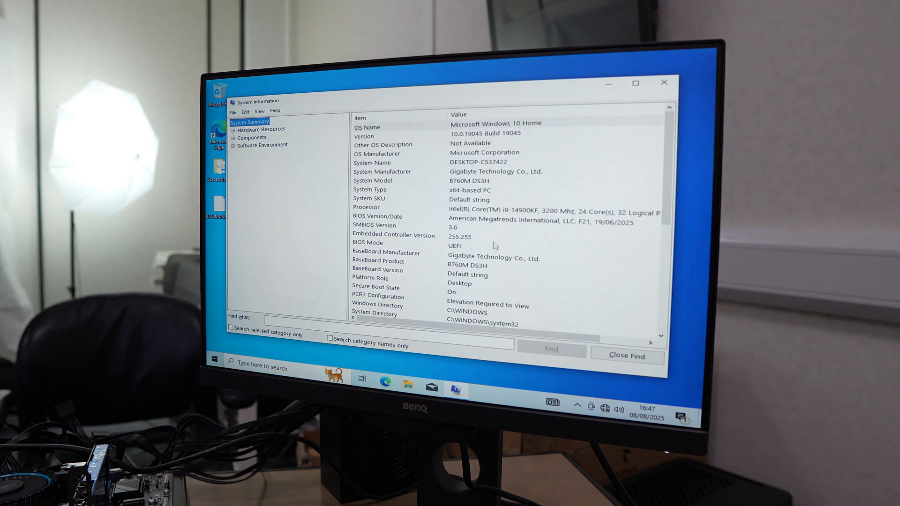
pyautogui.scroll(-3)
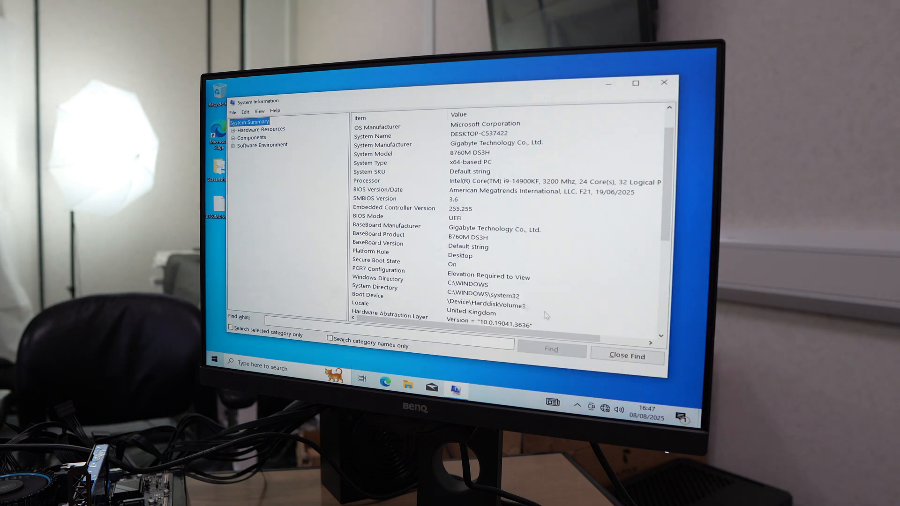